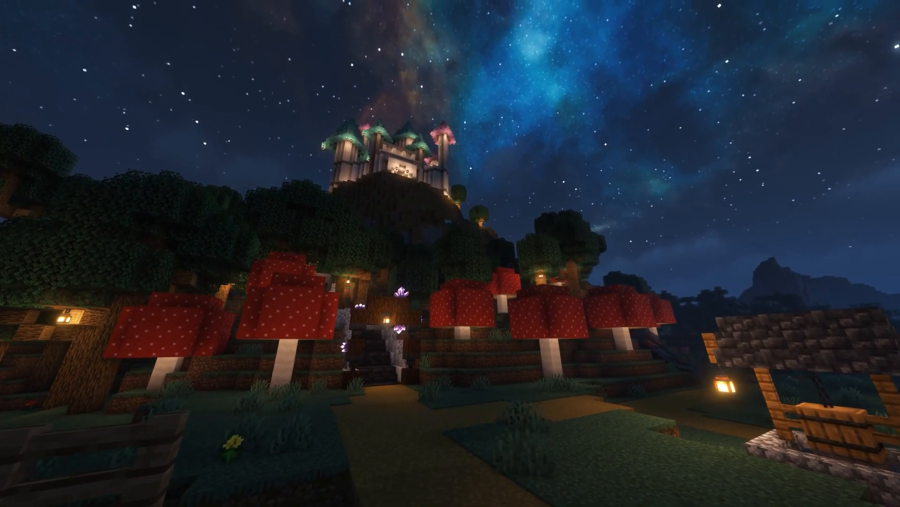
mouse_move(450, 254)
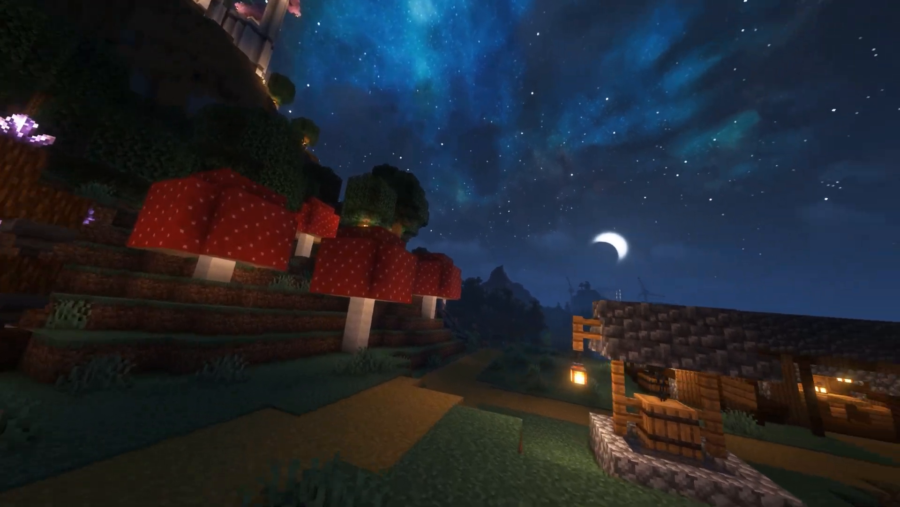
mouse_move(450, 253)
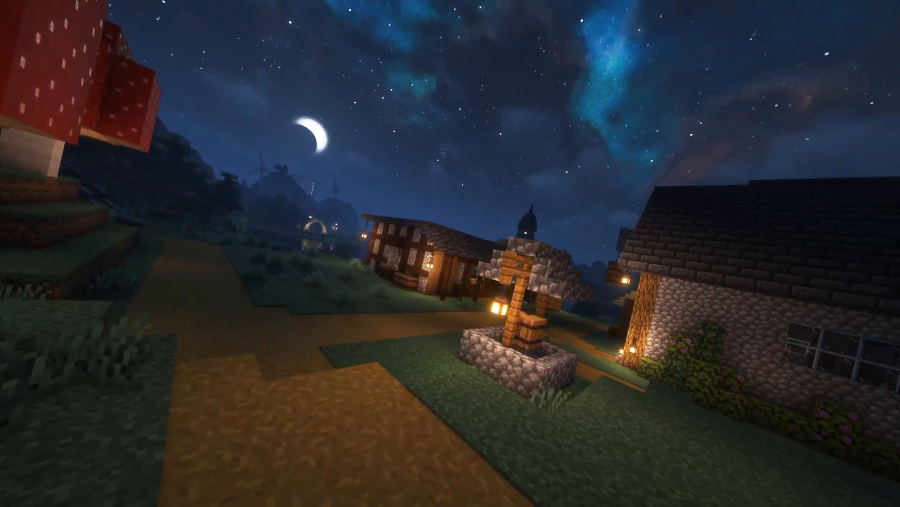
mouse_move(450, 253)
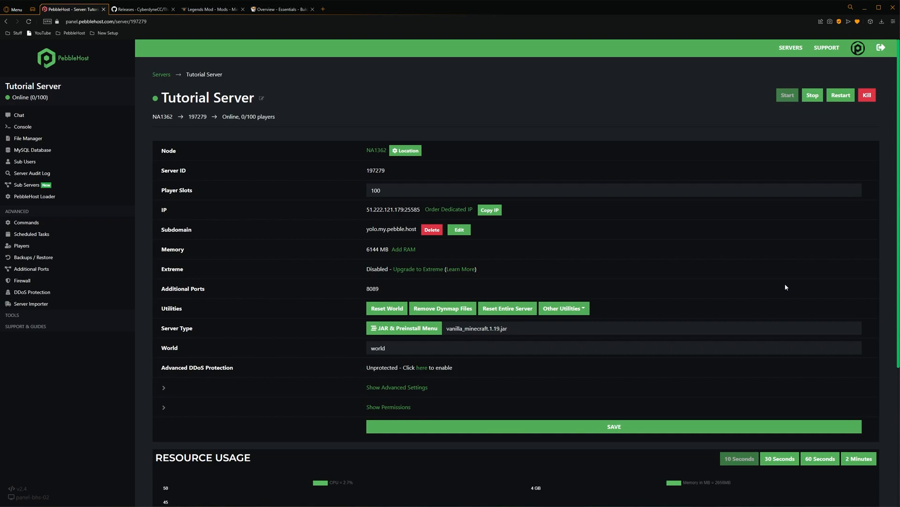
mouse_move(761, 244)
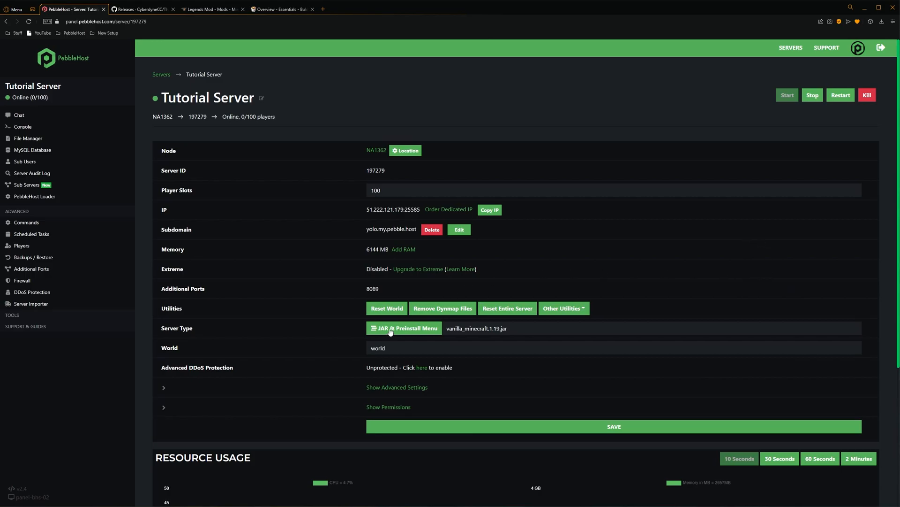
- Select FORGE 1.7.10 from the Server Type list for the Tutorial Server
click(404, 328)
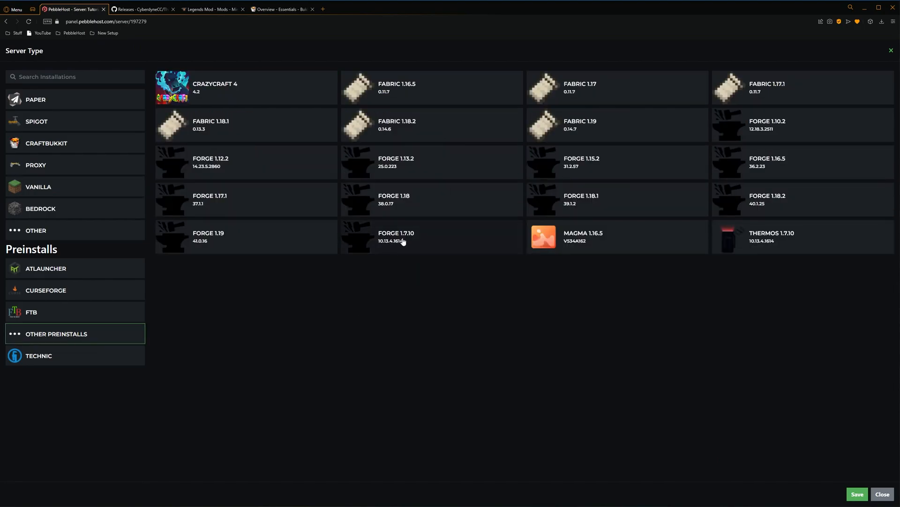
click(402, 236)
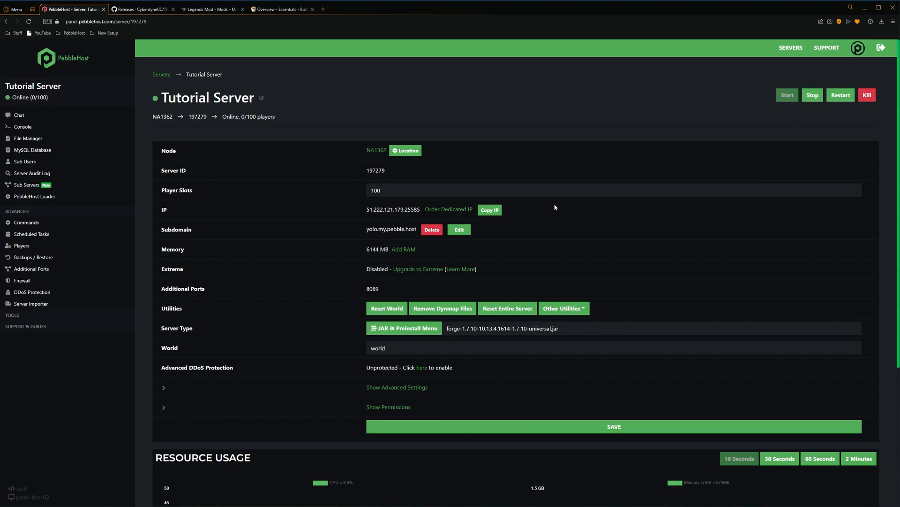
- Expand the Thermos Build 58 Assets to show the 1.7.10-1614 server jars, then return to the panel
click(141, 8)
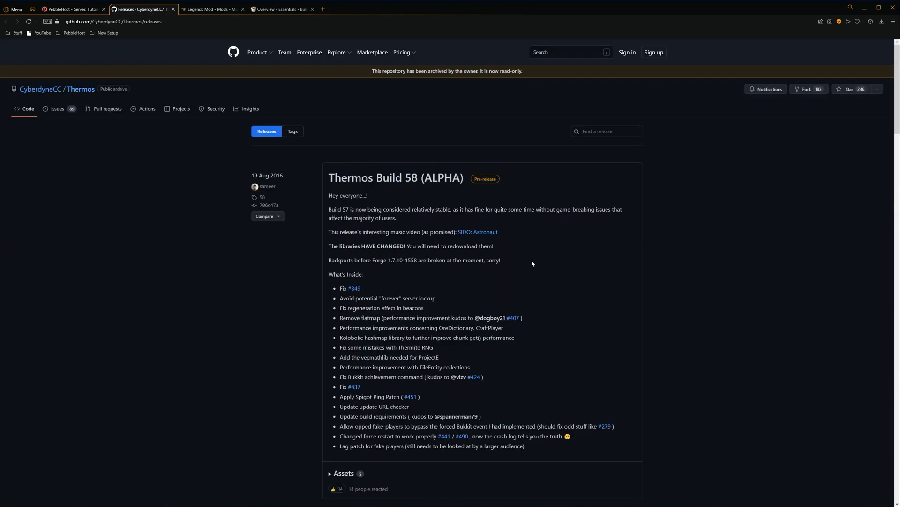
mouse_move(733, 219)
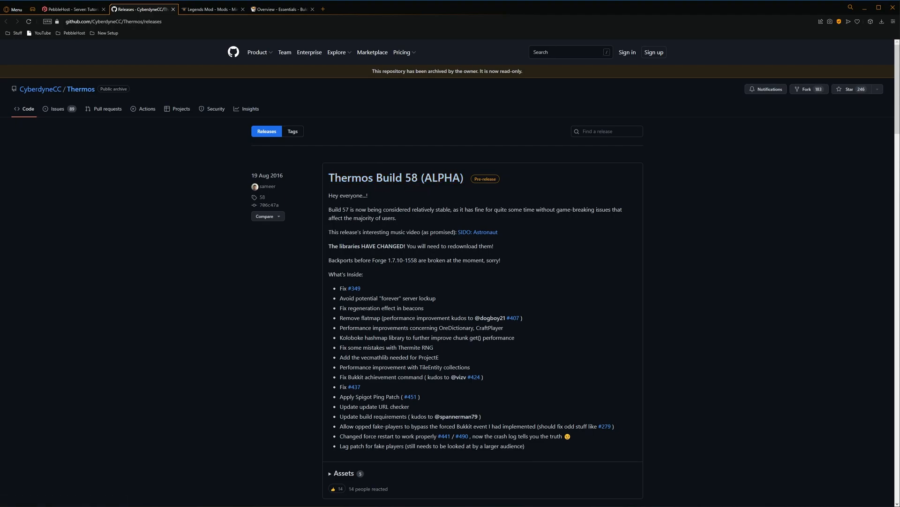
mouse_move(593, 336)
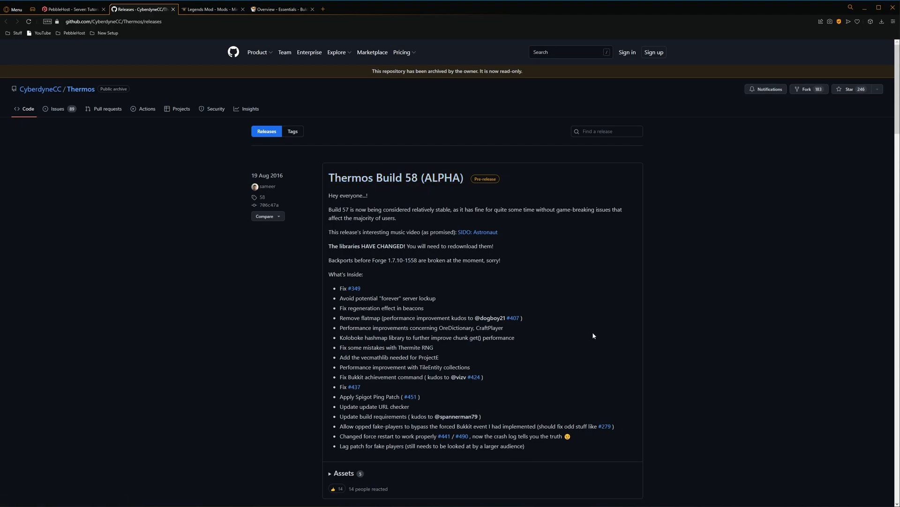
scroll(down, 3)
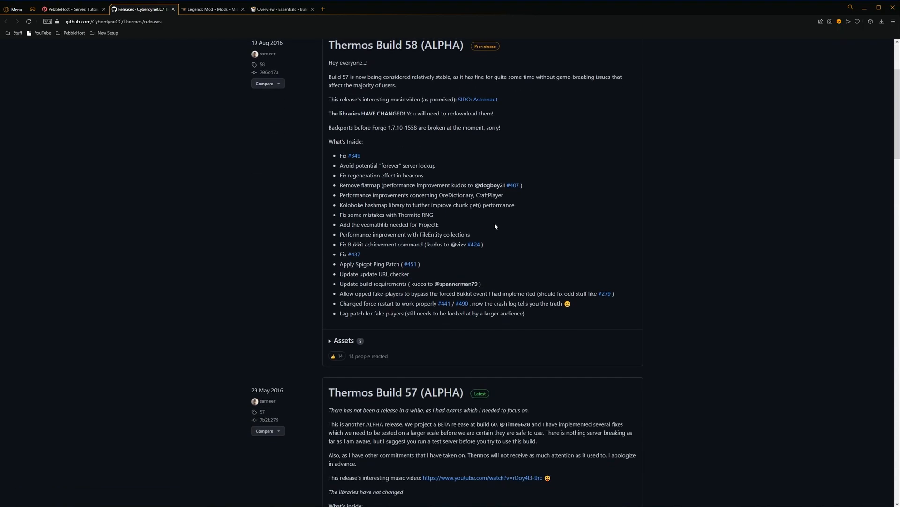
click(344, 340)
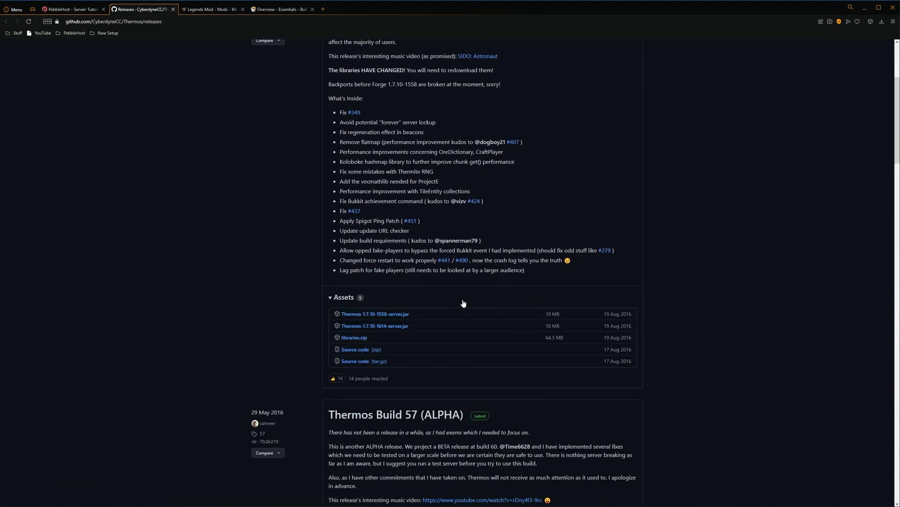
scroll(down, 3)
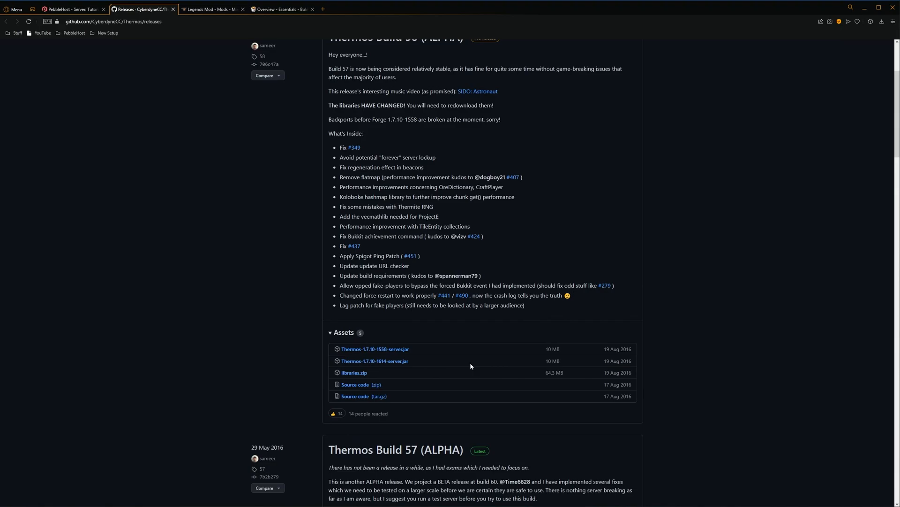
mouse_move(445, 356)
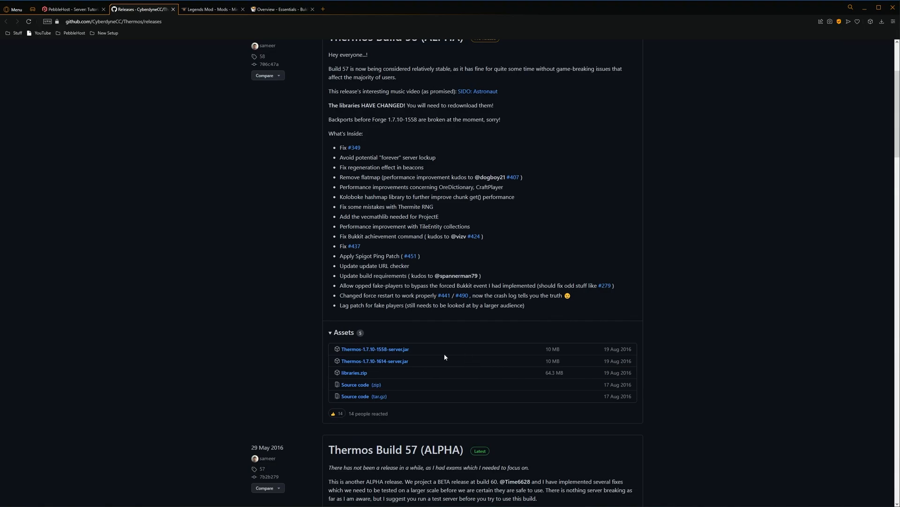
mouse_move(375, 361)
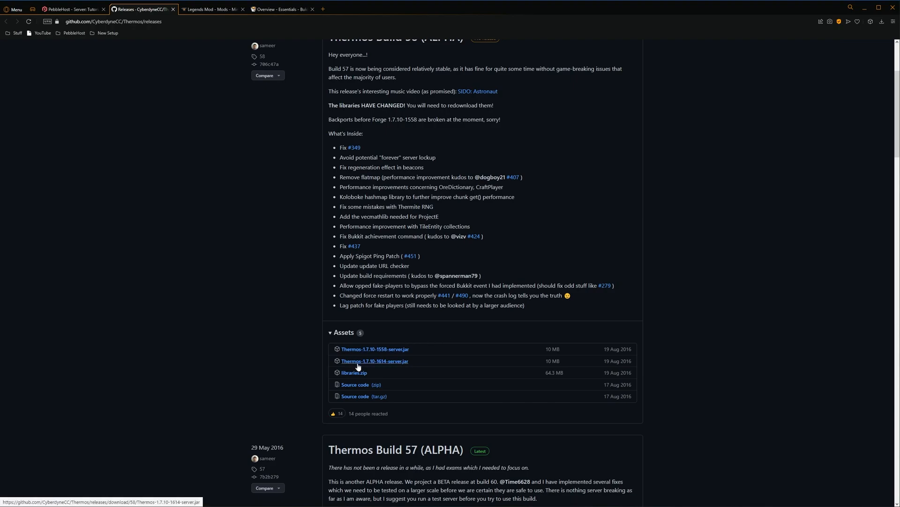
mouse_move(378, 366)
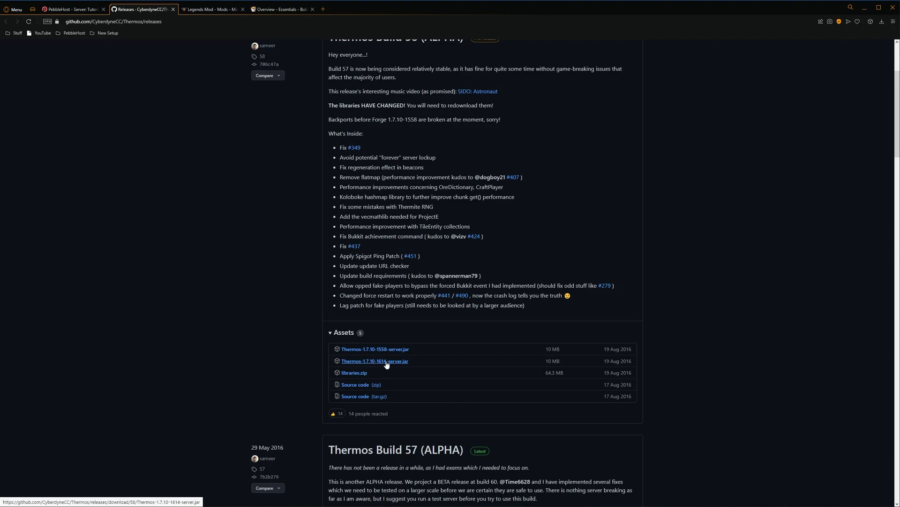
click(73, 8)
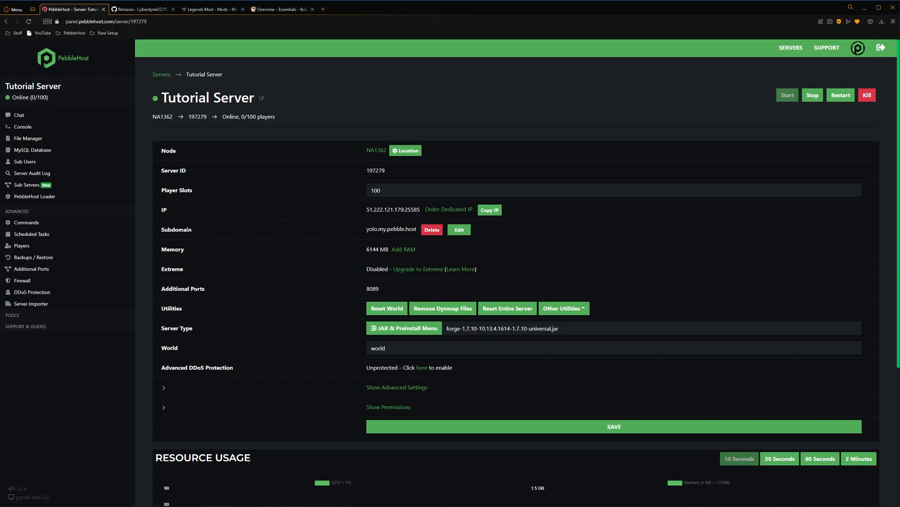
- Confirm the Forge jar's build number is 1614 and return to the Thermos releases
double_click(503, 329)
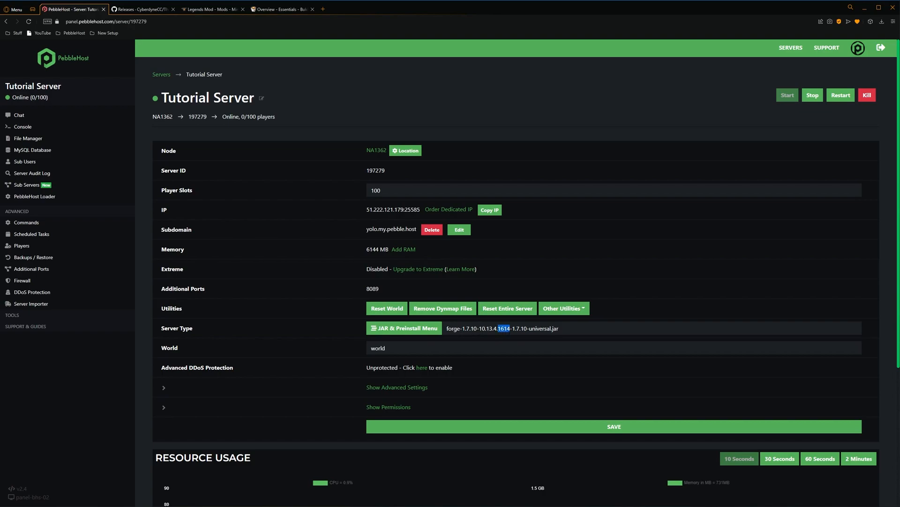
mouse_move(587, 282)
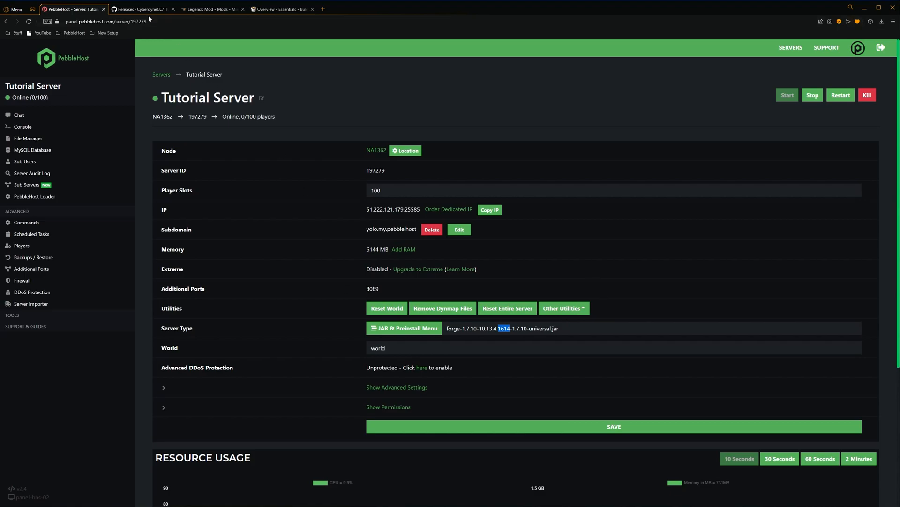
click(140, 9)
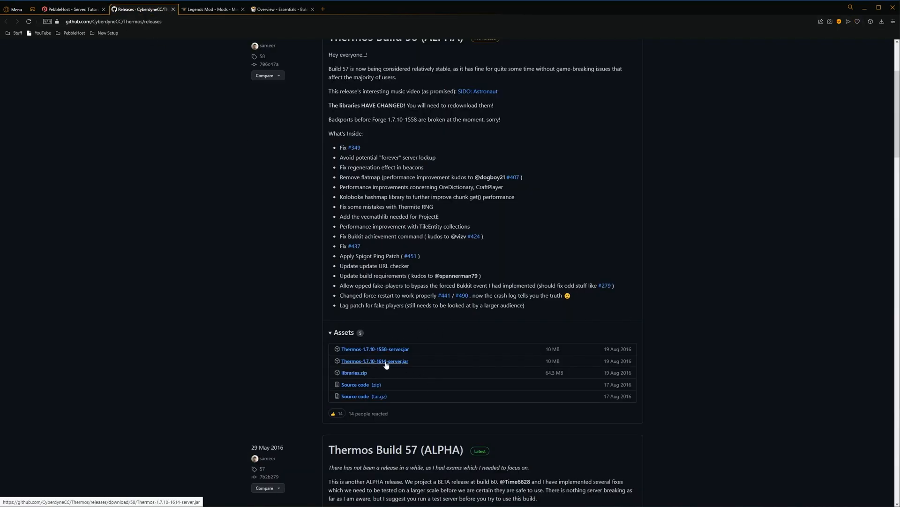
- Download Thermos-1.7.10-1614-server.jar and libraries.zip, then return to the server overview
click(375, 360)
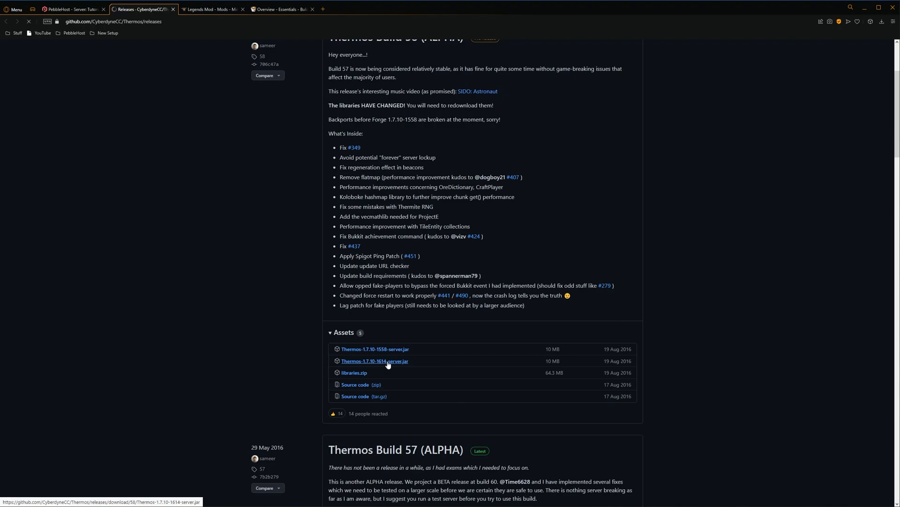
click(375, 360)
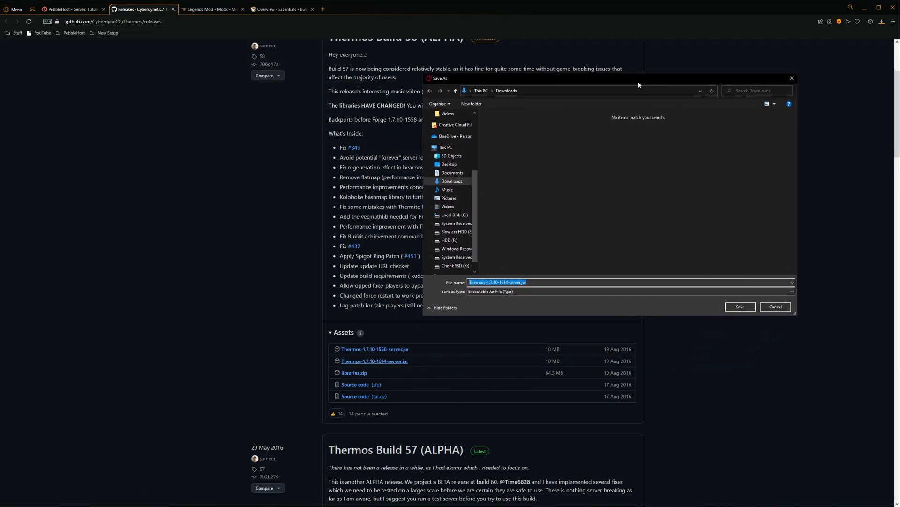
click(740, 306)
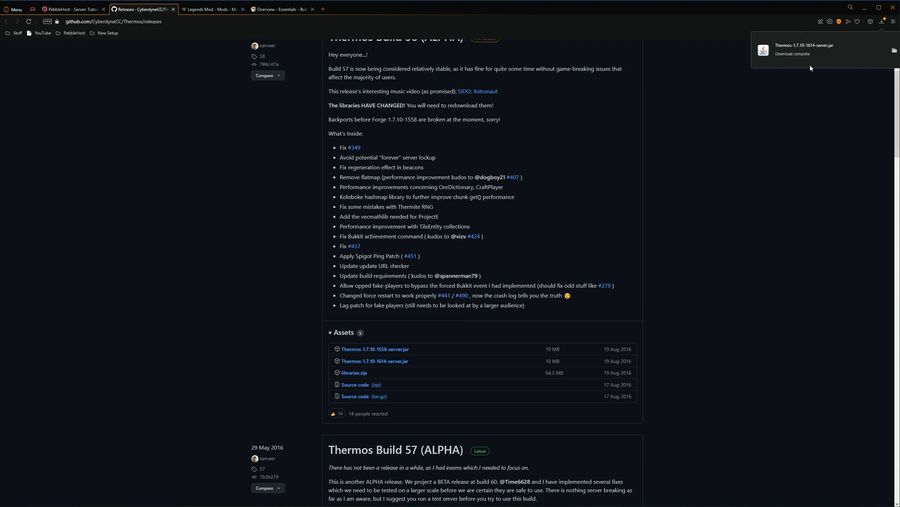
mouse_move(837, 319)
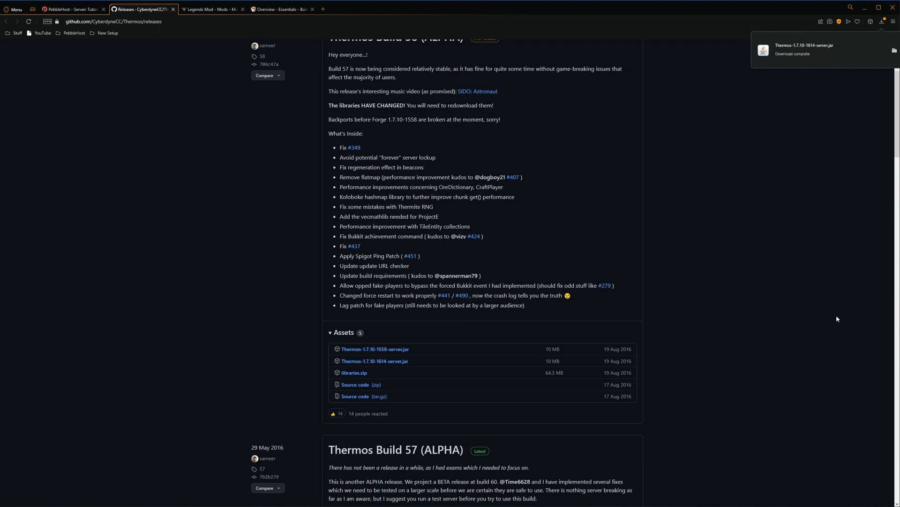
mouse_move(354, 373)
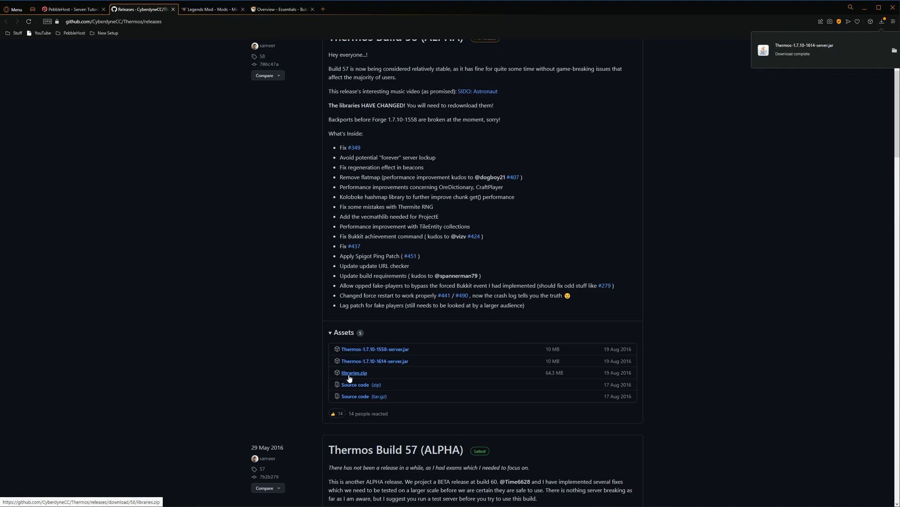
click(354, 372)
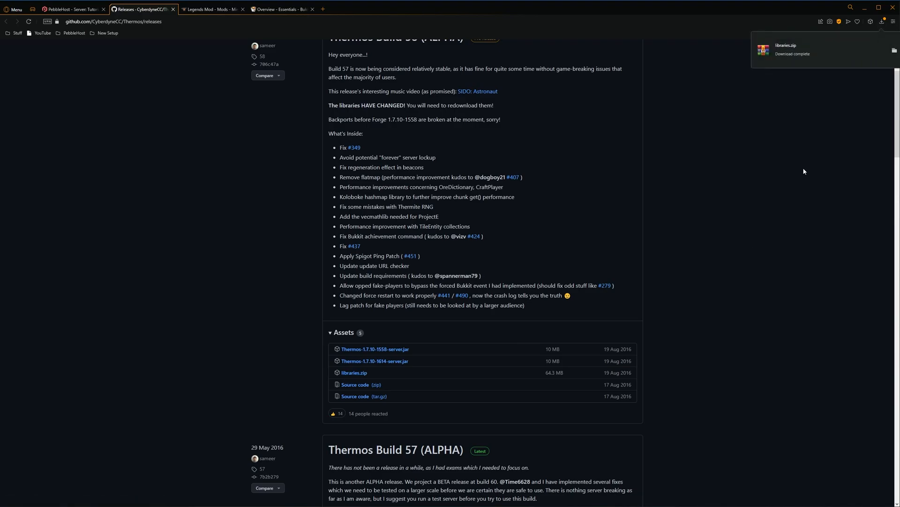
mouse_move(605, 167)
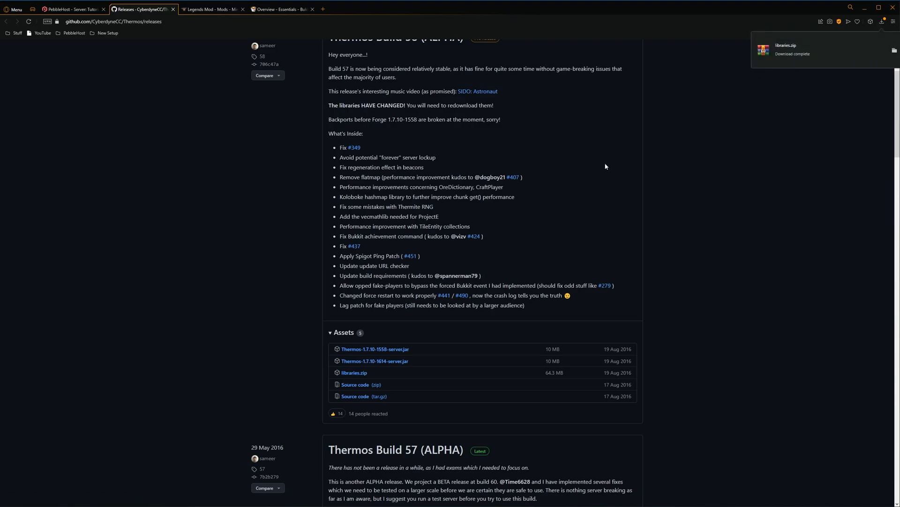
mouse_move(610, 163)
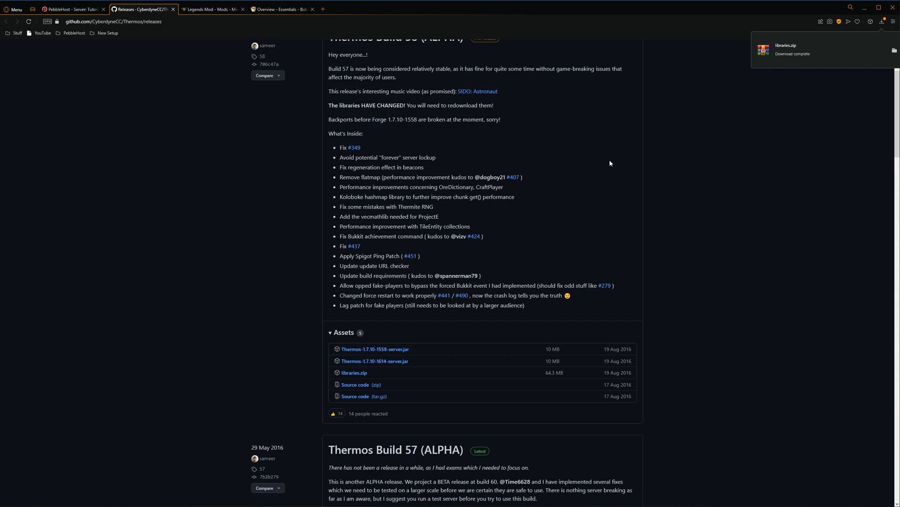
click(72, 10)
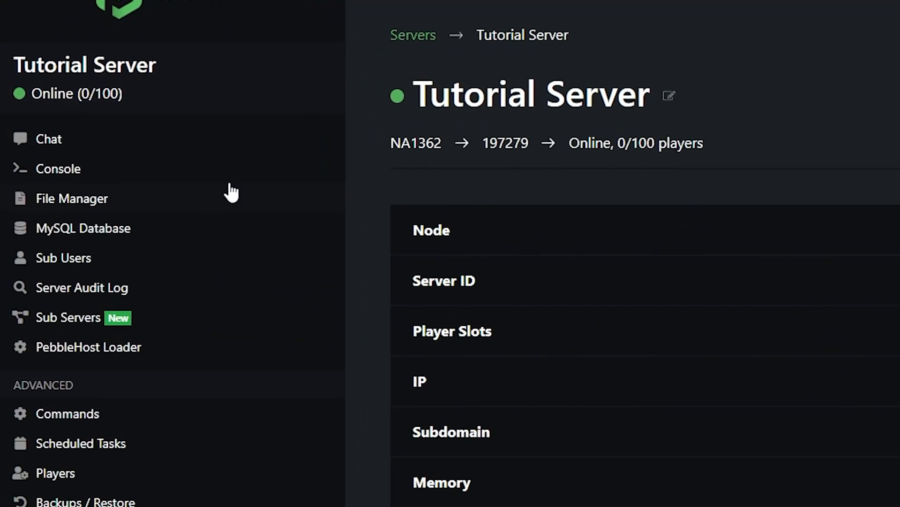
- Upload Thermos-1.7.10-1614-server.jar from Downloads via the file manager's single-file upload
click(72, 198)
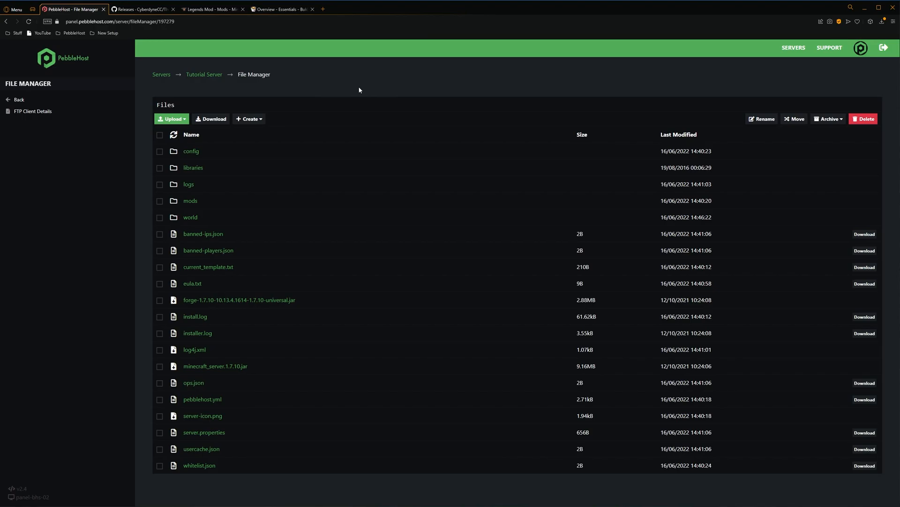
click(170, 119)
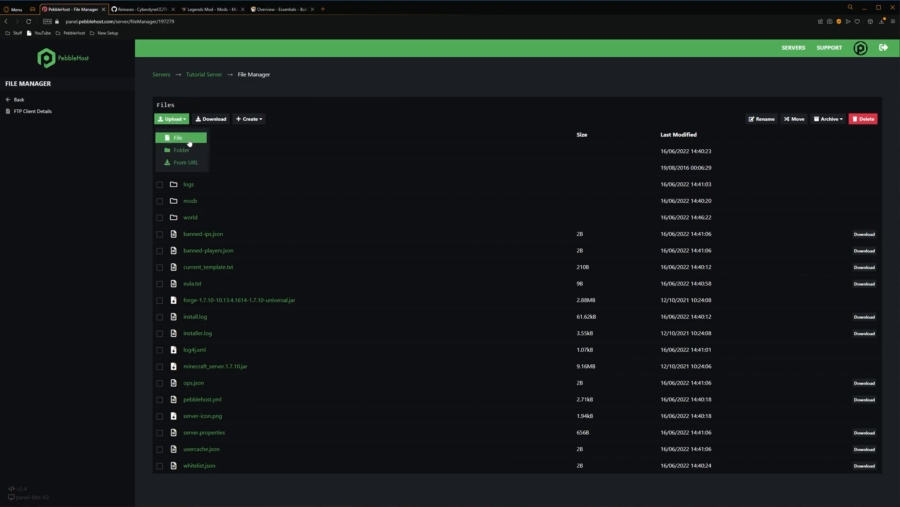
click(178, 137)
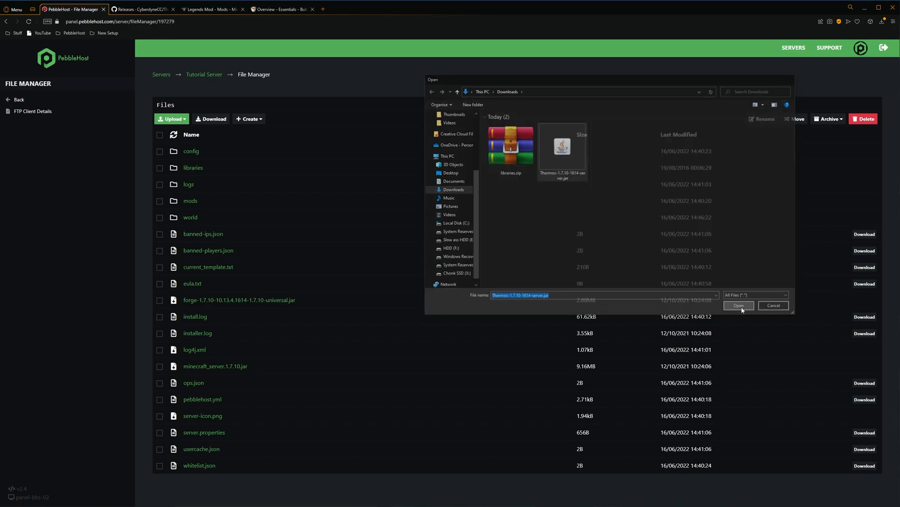
click(738, 305)
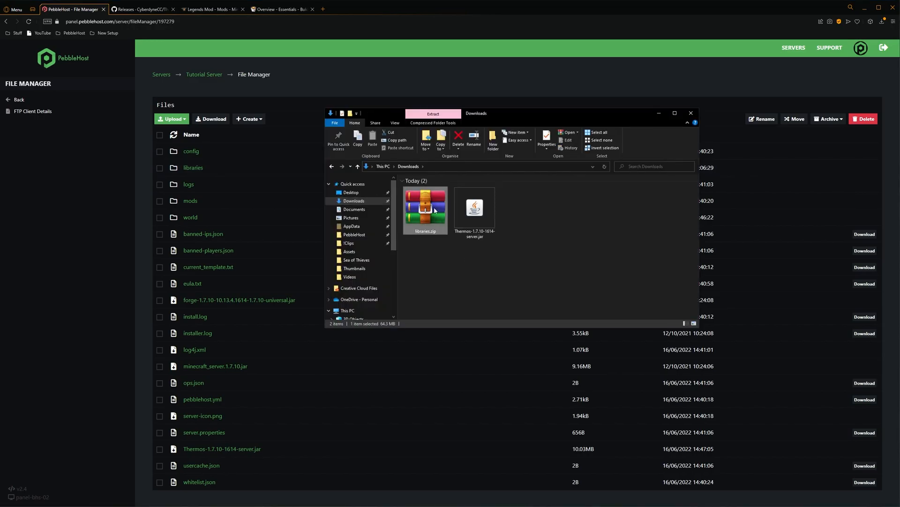
- Extract libraries.zip in Downloads with Extract Here
right_click(425, 206)
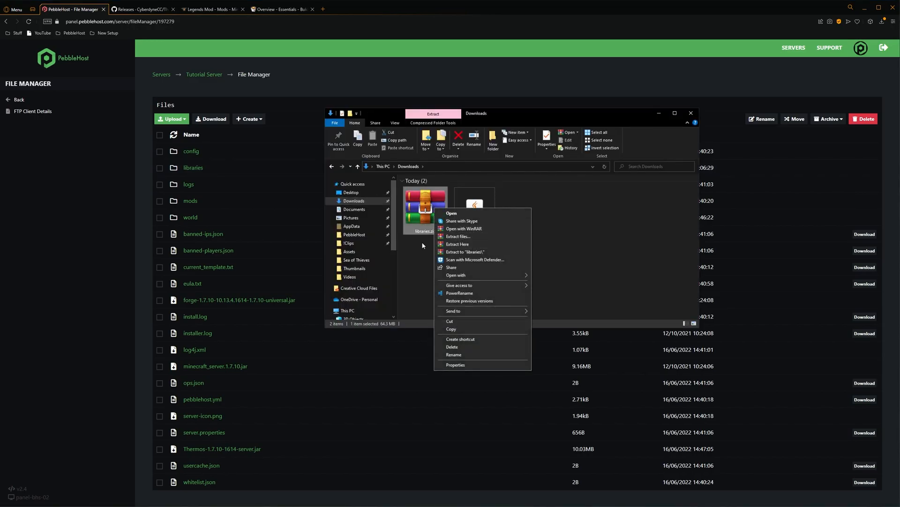
mouse_move(458, 243)
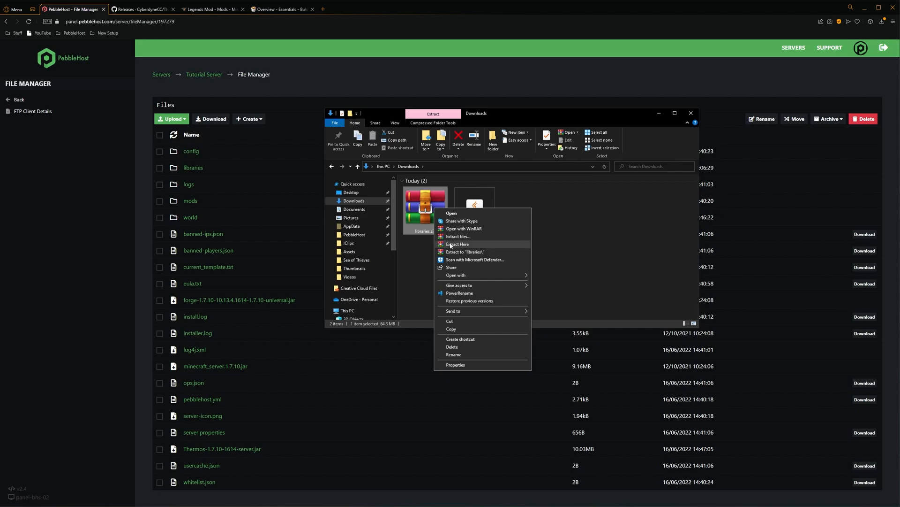
click(458, 244)
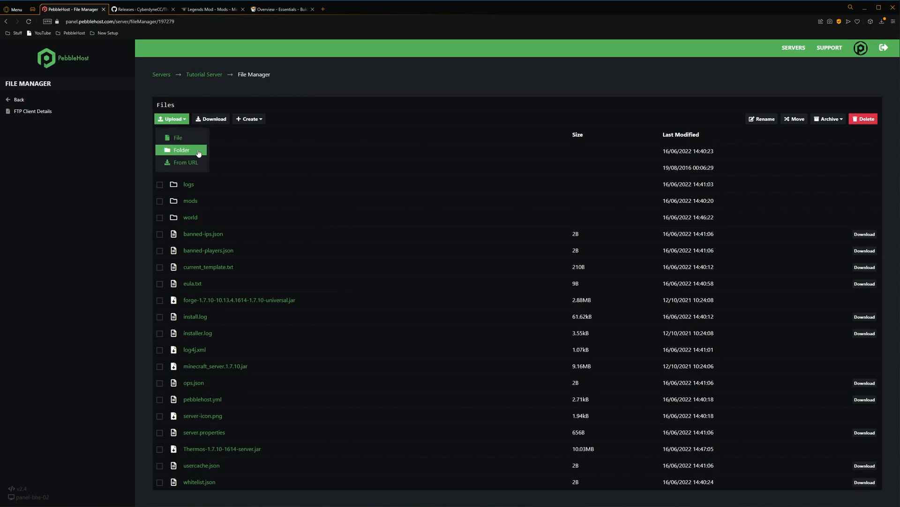
- Upload the extracted libraries folder and confirm sending its 138 files
click(181, 150)
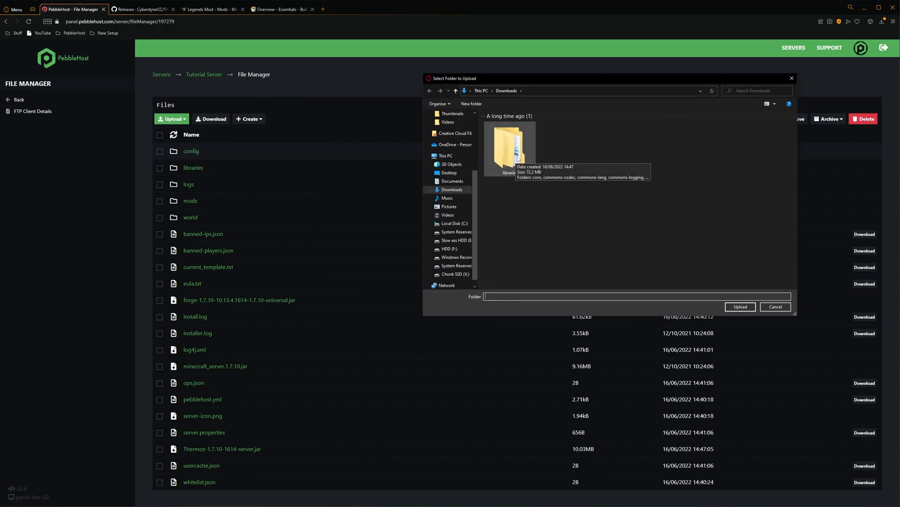
click(740, 306)
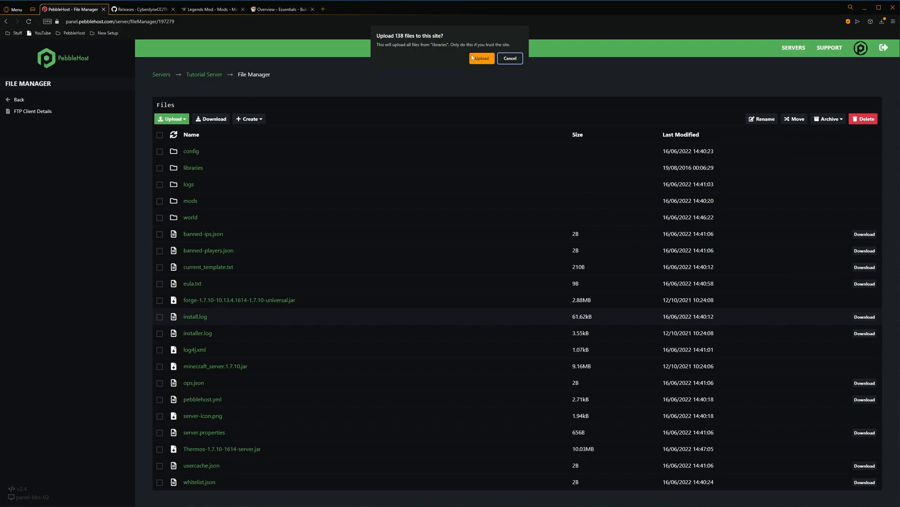
click(480, 58)
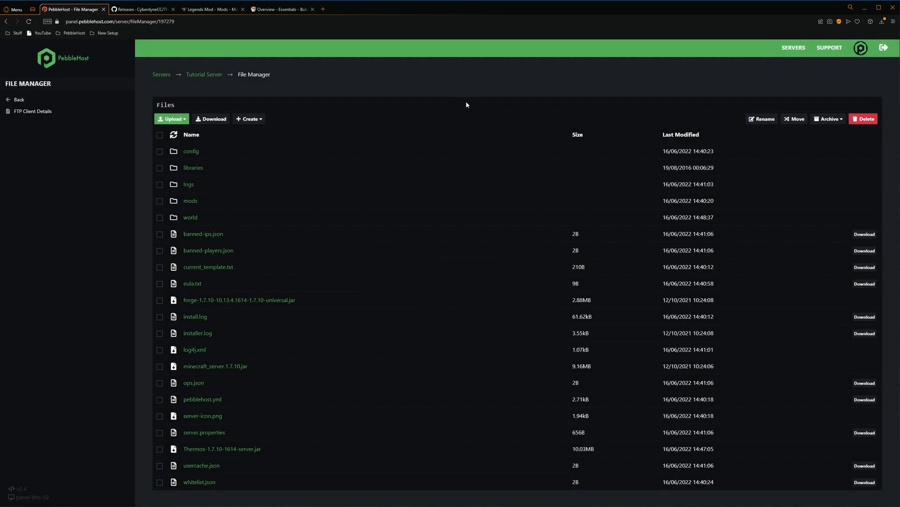
mouse_move(259, 177)
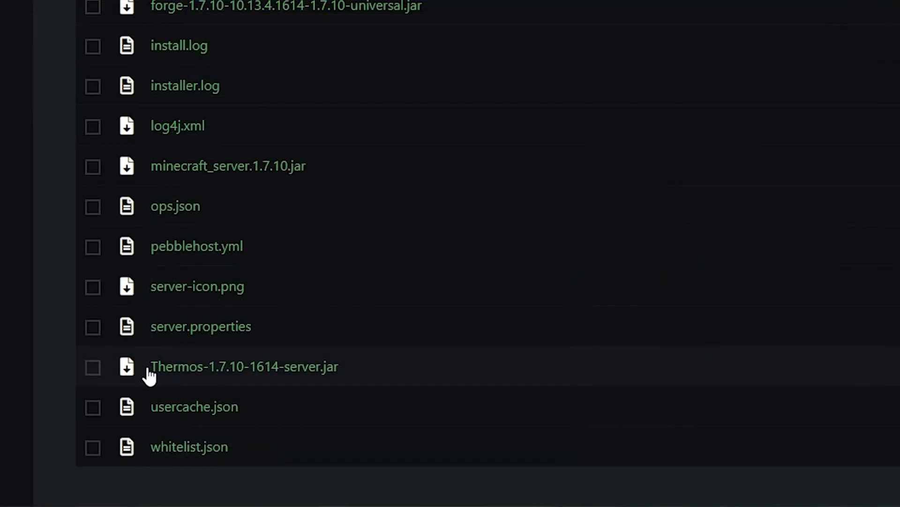
- Replace the Forge universal jar in Server Type with Thermos-1.7.10-1614-server.jar
double_click(243, 367)
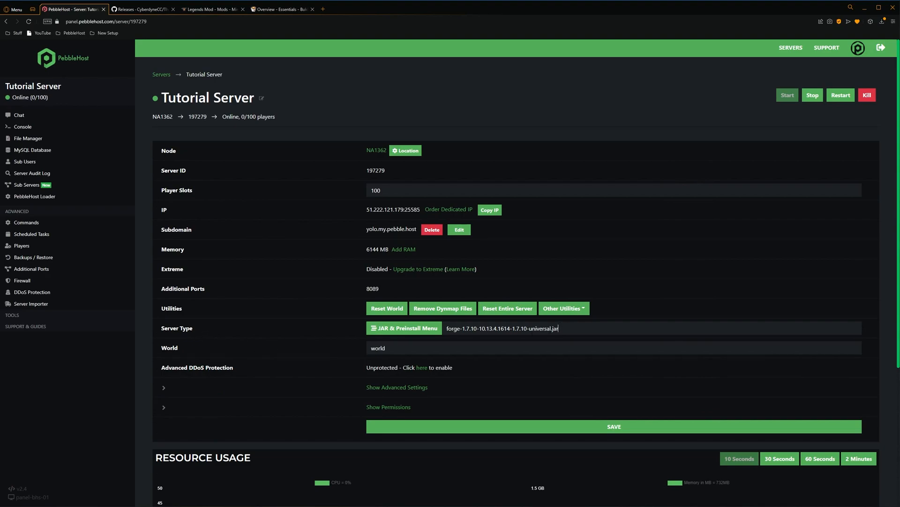
triple_click(503, 328)
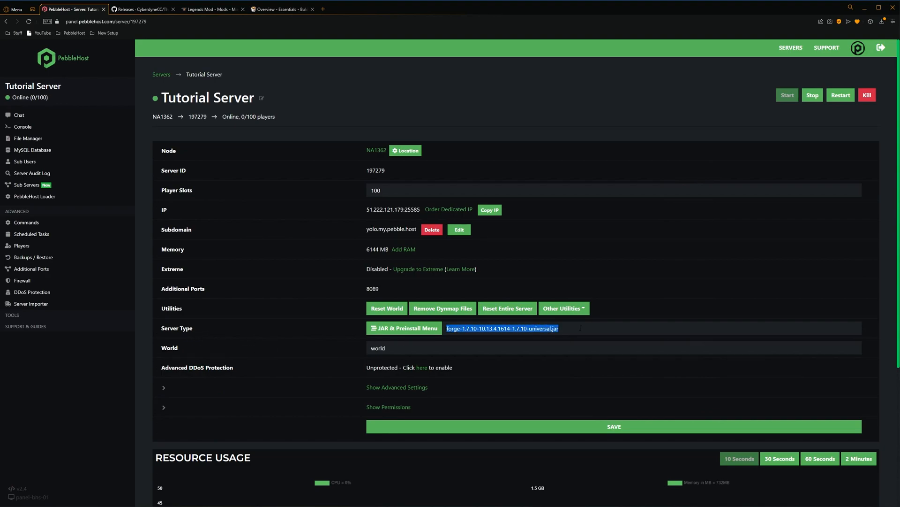
text(Thermos-1.7.10-1614-server.jar)
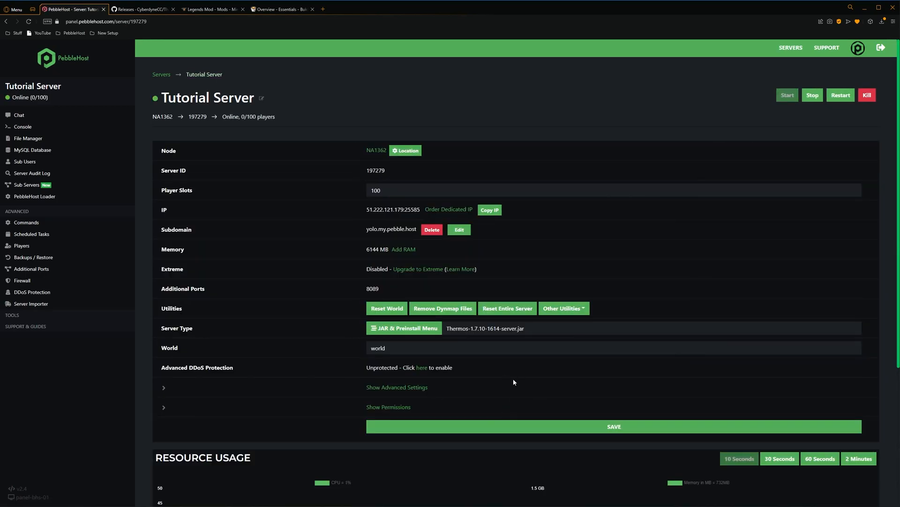
mouse_move(581, 129)
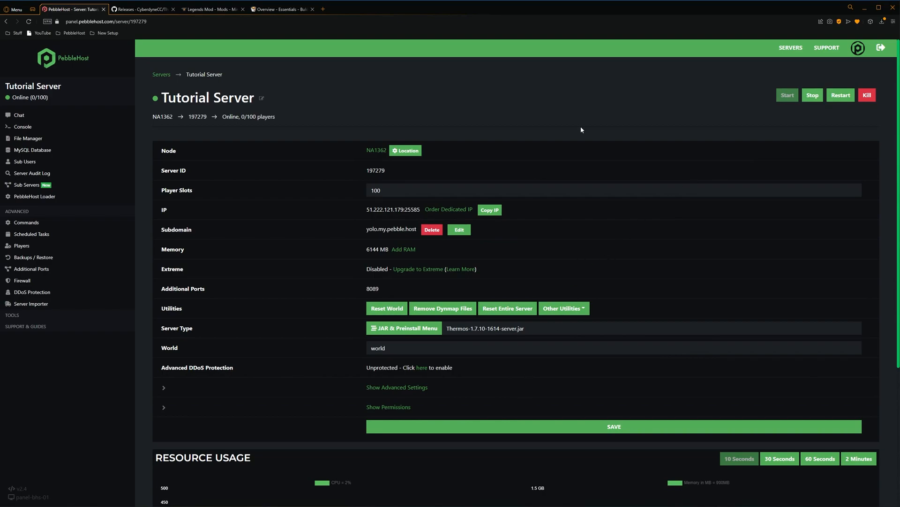
mouse_move(562, 130)
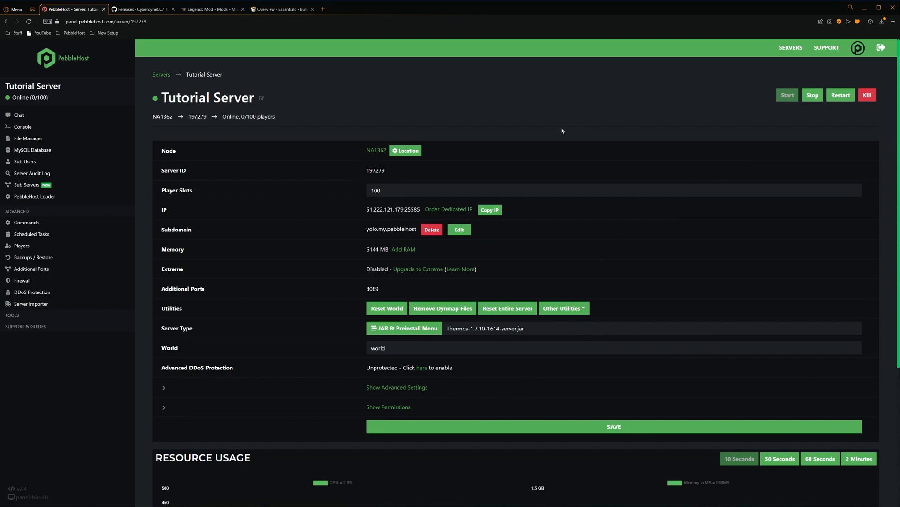
mouse_move(329, 106)
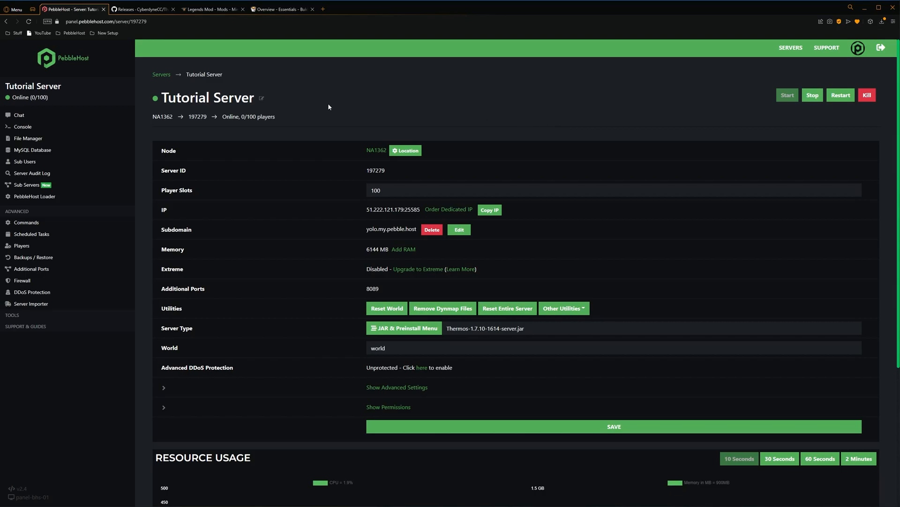
- View the plugins folder holding only PluginMetrics, then bring up the Essentials plugin page
click(27, 138)
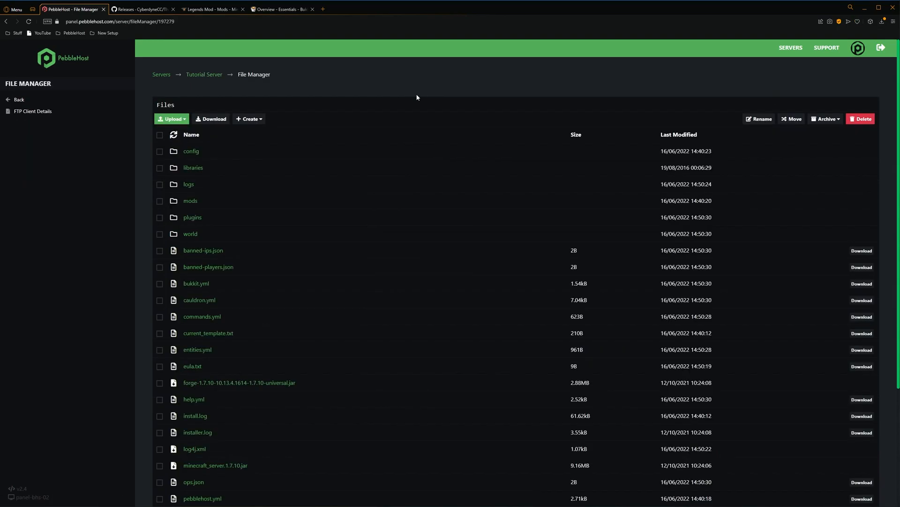
mouse_move(198, 224)
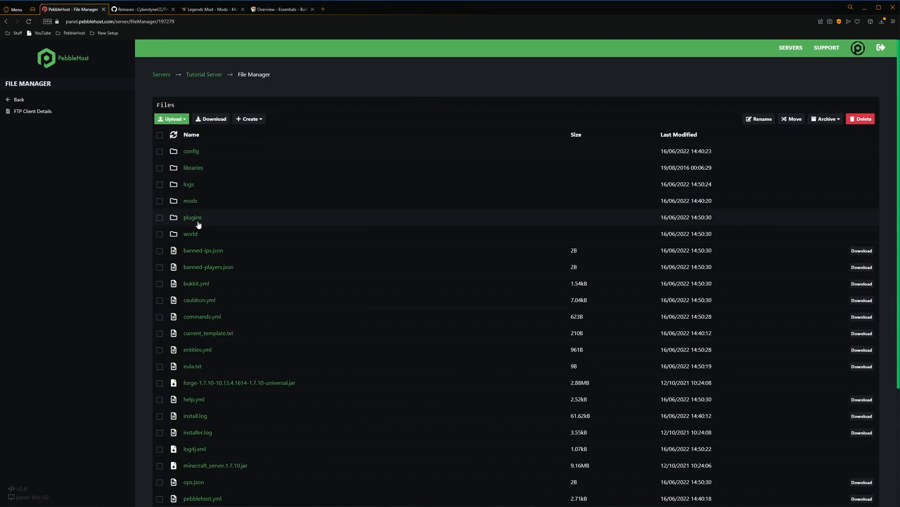
mouse_move(209, 224)
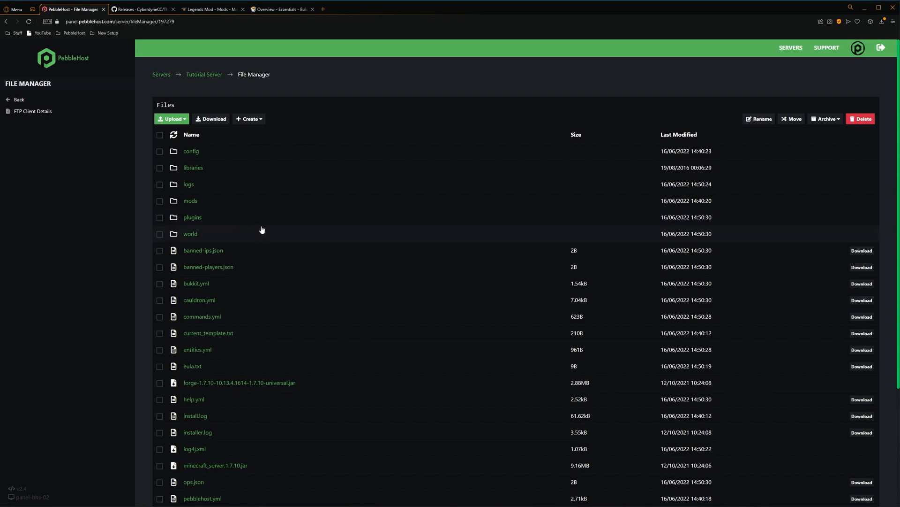
mouse_move(281, 204)
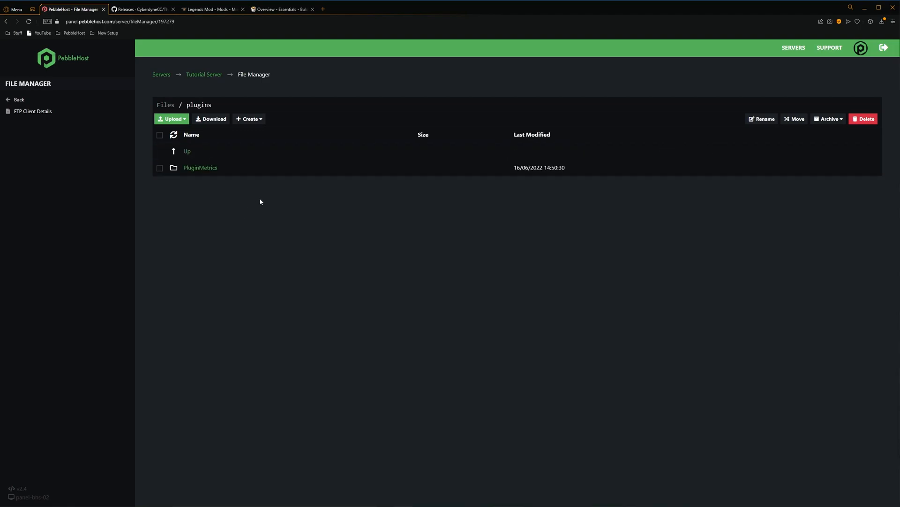
click(281, 8)
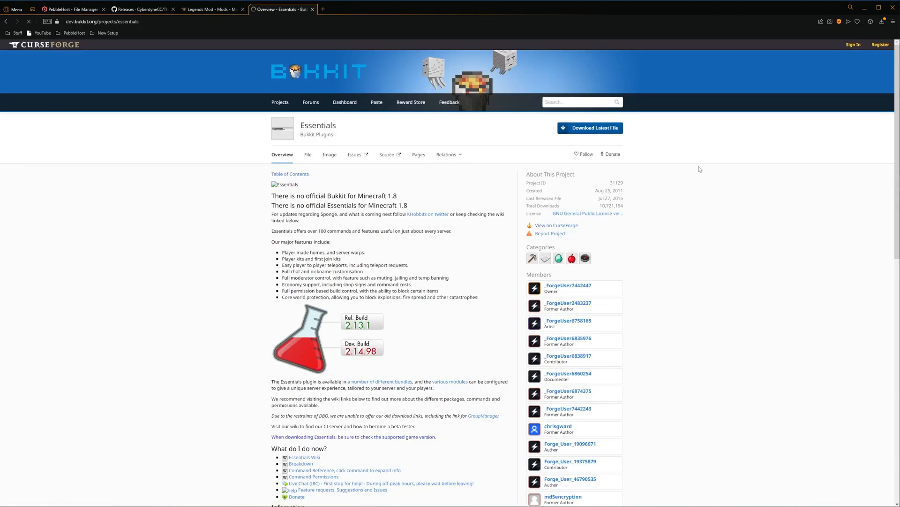
- Leave the Essentials Bukkit page for the Legends Mod CurseForge page listing Minecraft 1.7
click(589, 128)
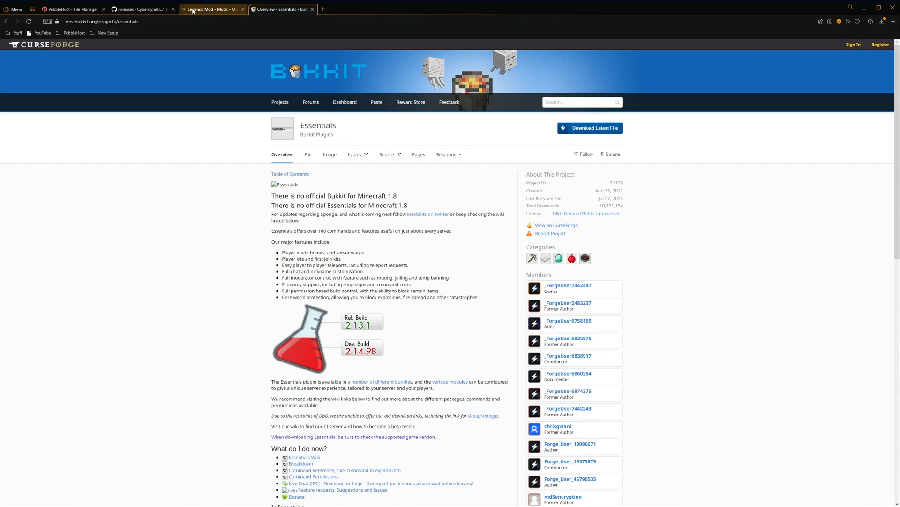
click(211, 8)
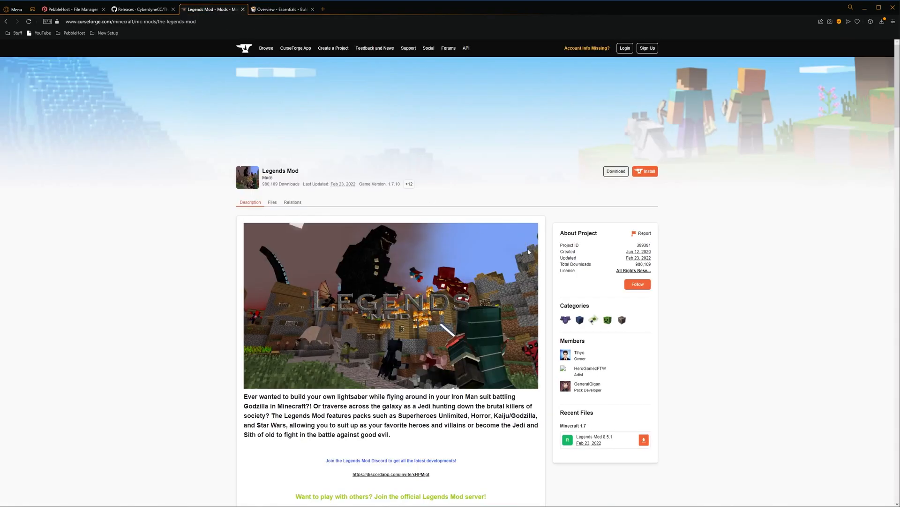
mouse_move(744, 245)
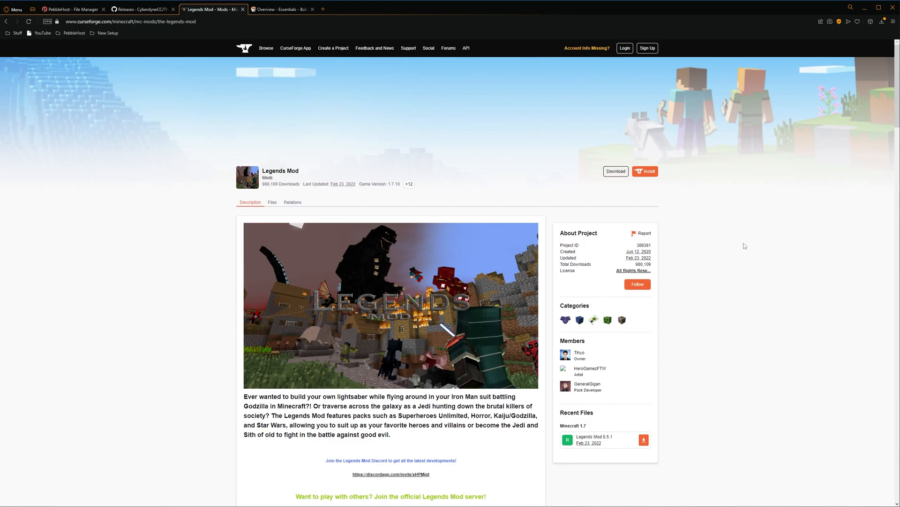
mouse_move(759, 253)
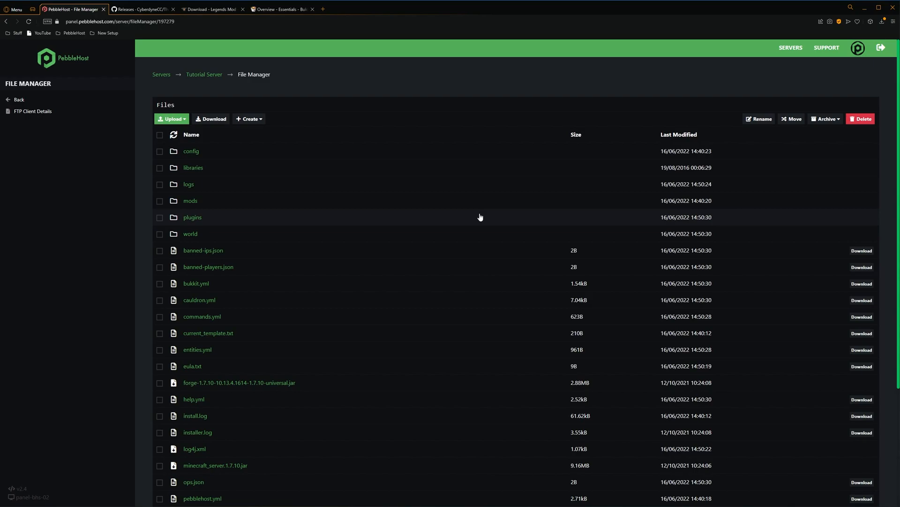
mouse_move(198, 203)
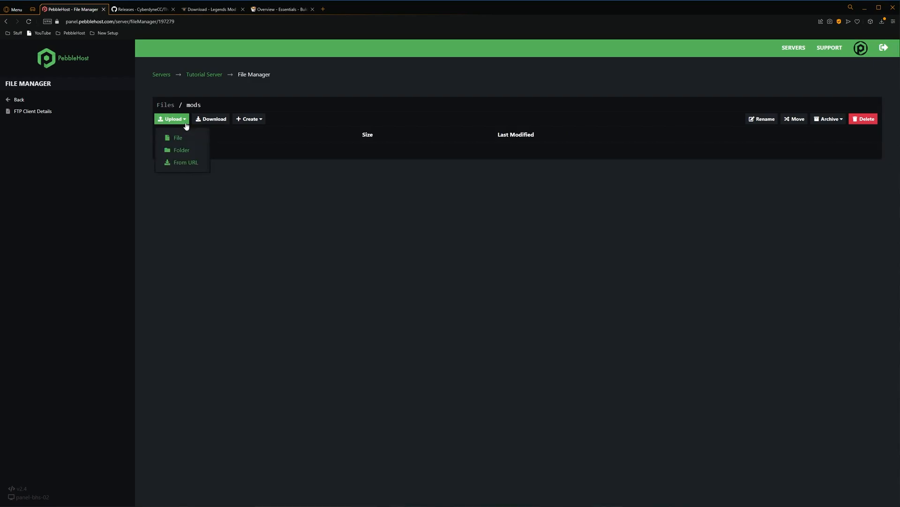
- Upload the Legends mod jar from Downloads into the mods folder
click(178, 137)
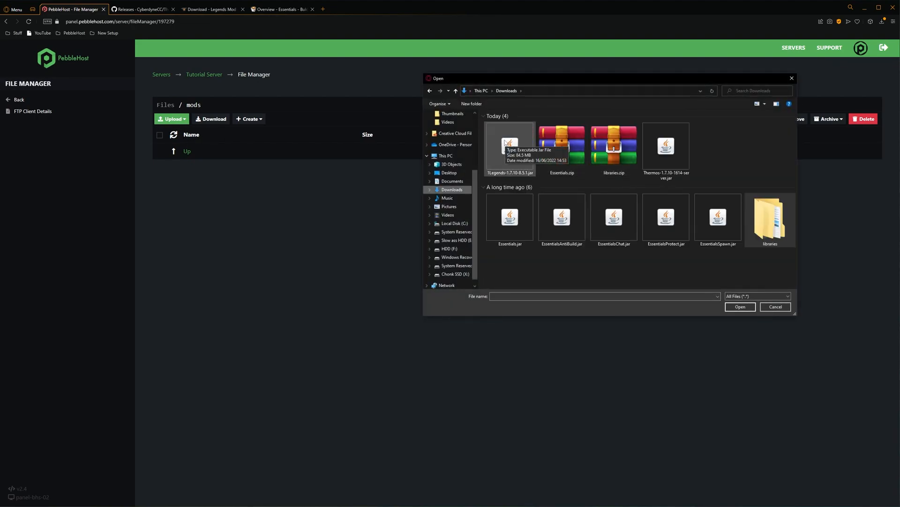
click(740, 305)
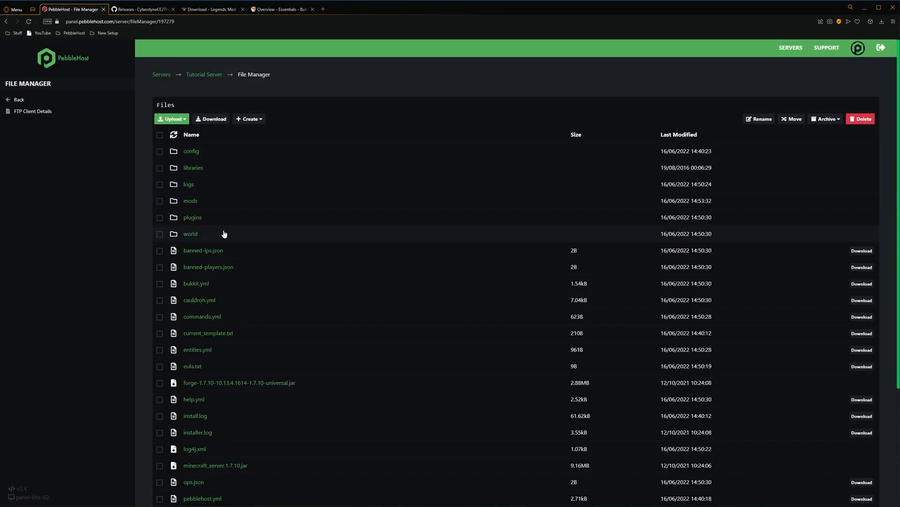
- Upload Essentials.jar from Downloads into the server's plugins folder
click(172, 119)
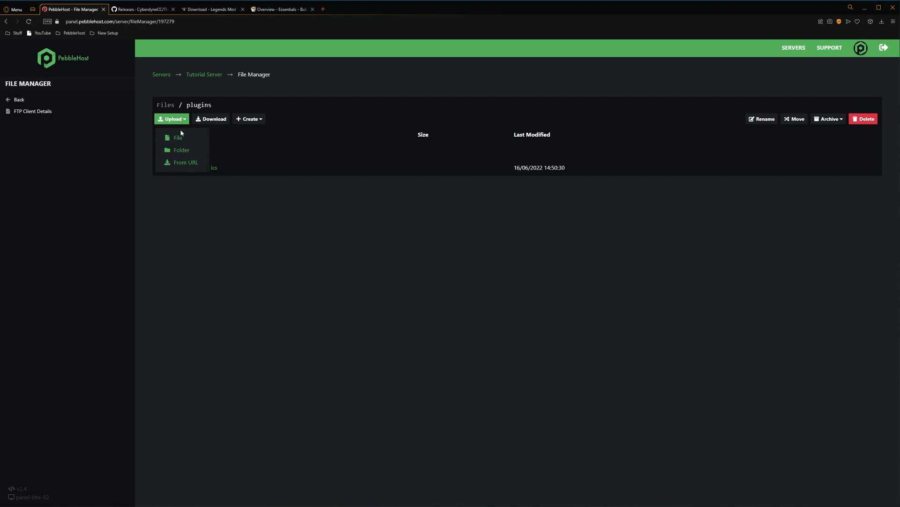
click(178, 138)
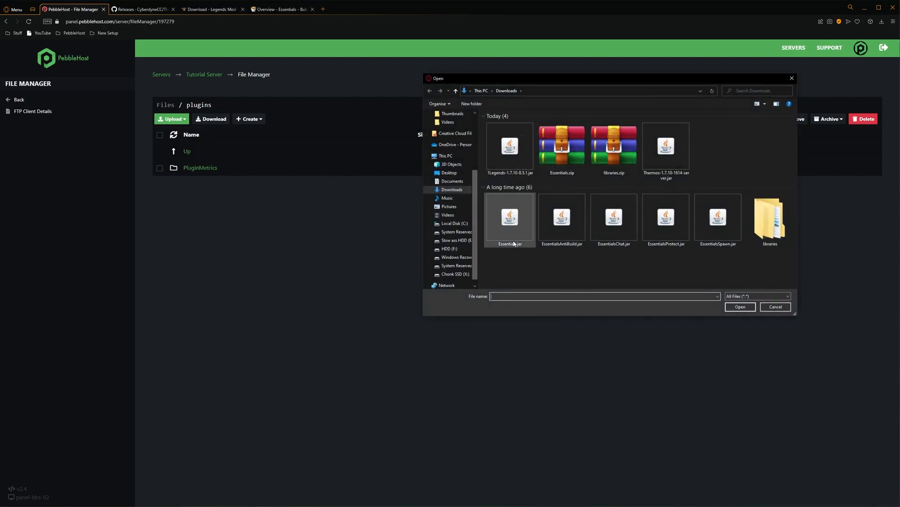
click(509, 217)
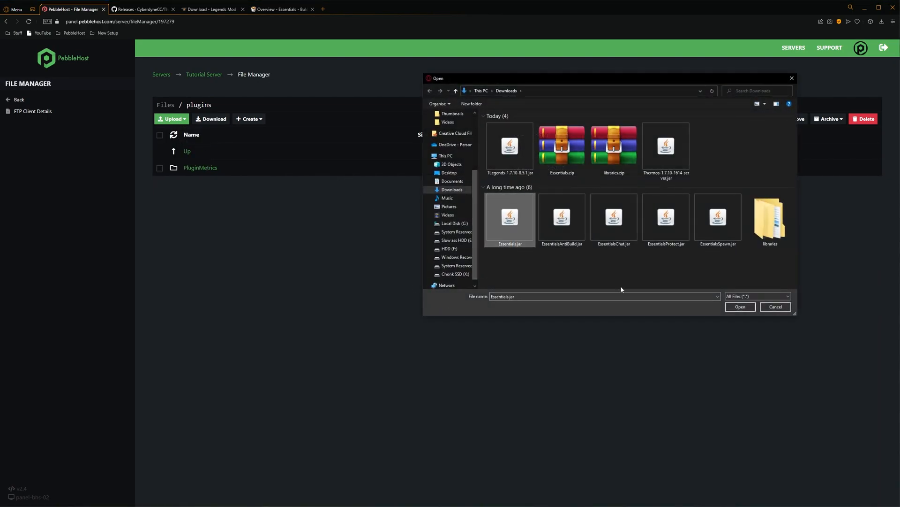
click(740, 305)
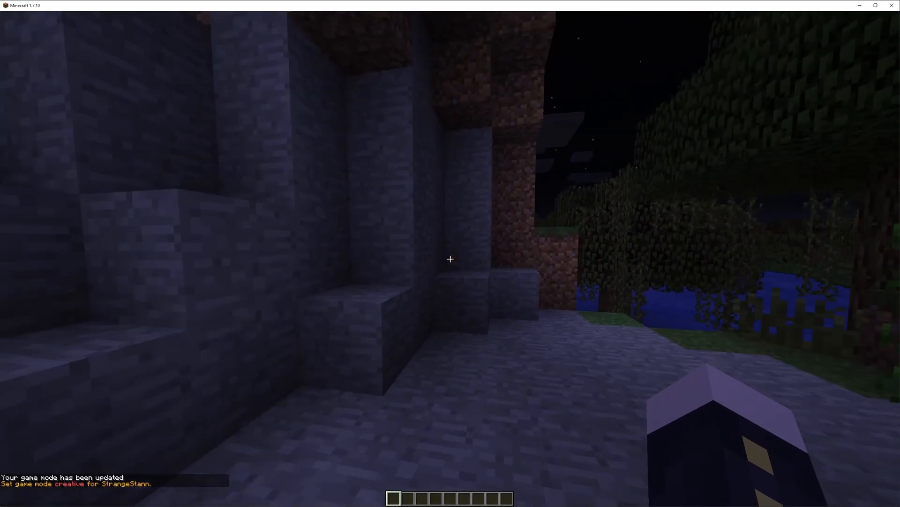
- Browse the creative inventory pages to see the Horror Combat and DC Characters mod tabs, then return to the world
key(e)
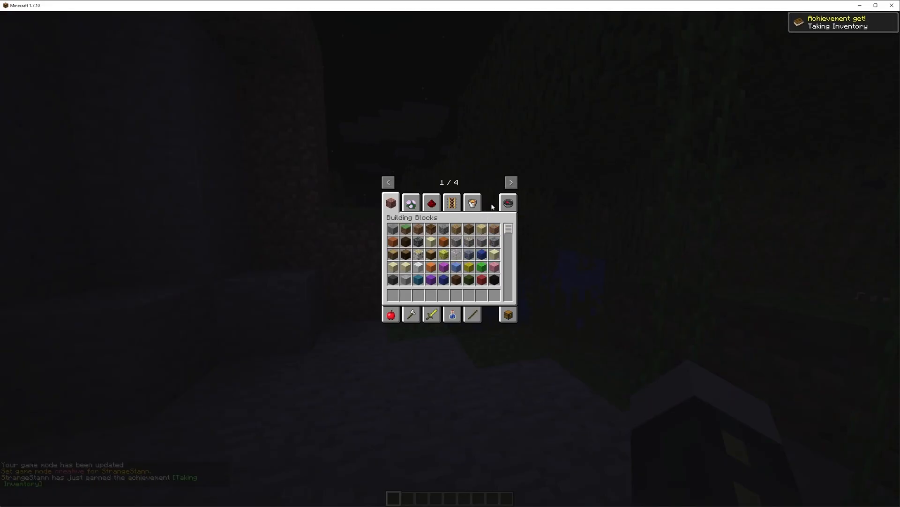
click(510, 181)
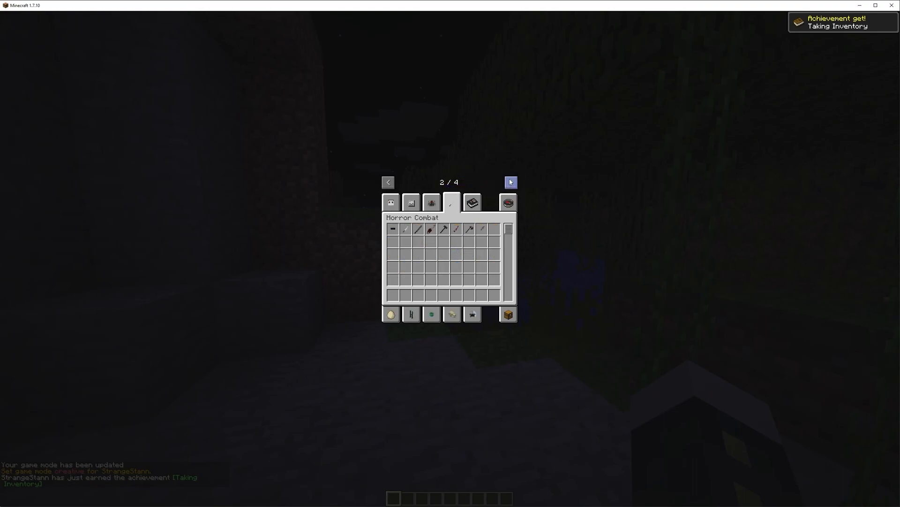
click(510, 182)
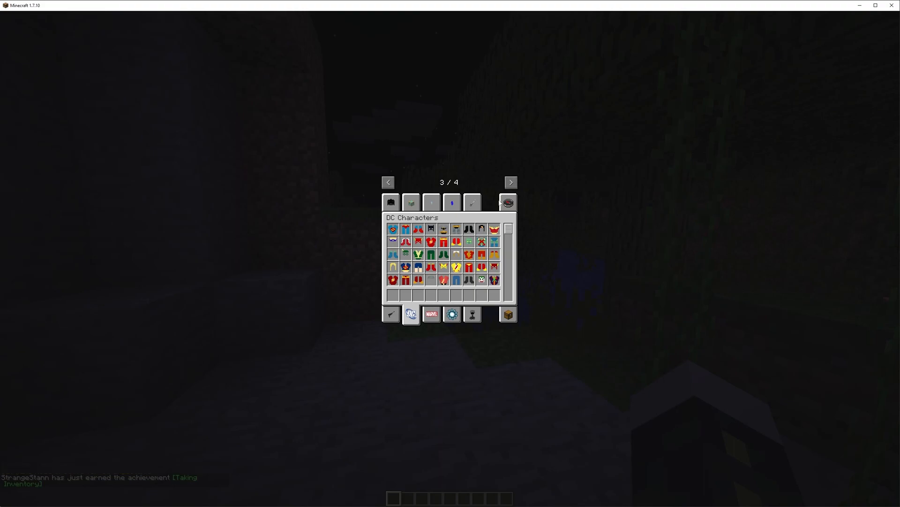
key(Escape)
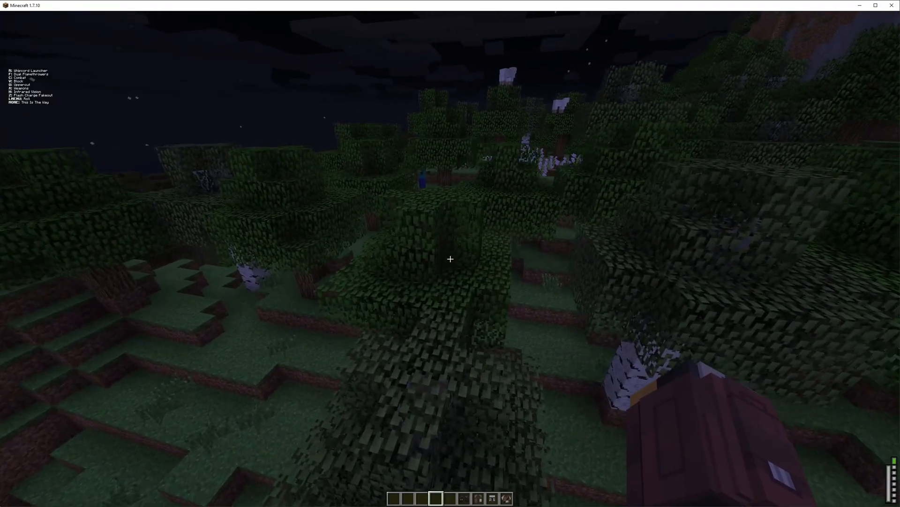